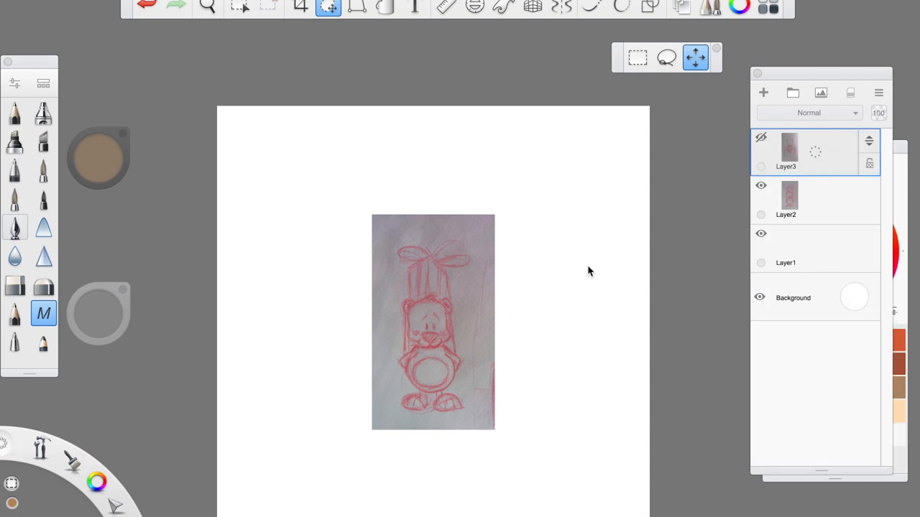
pyautogui.moveTo(385, 322)
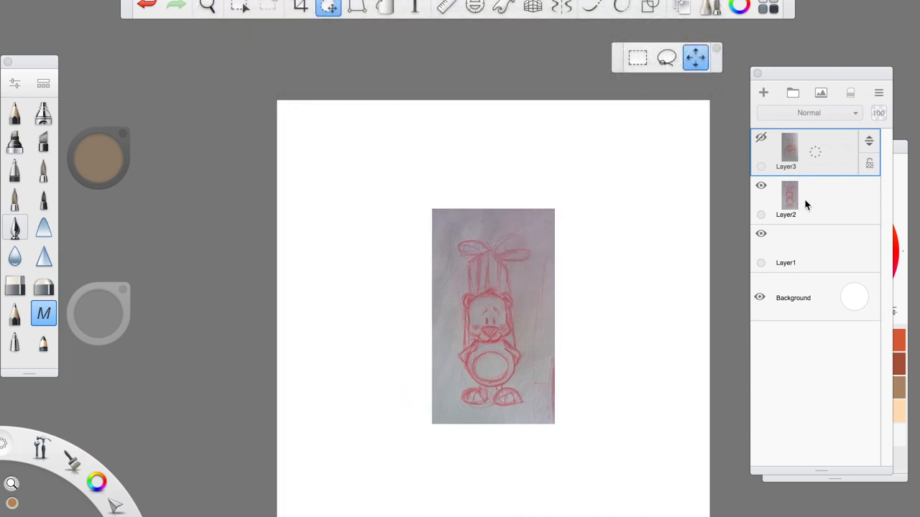
# Select Layer2 holding the bear sketch photo for transforming and fading to 64%.
pyautogui.click(785, 194)
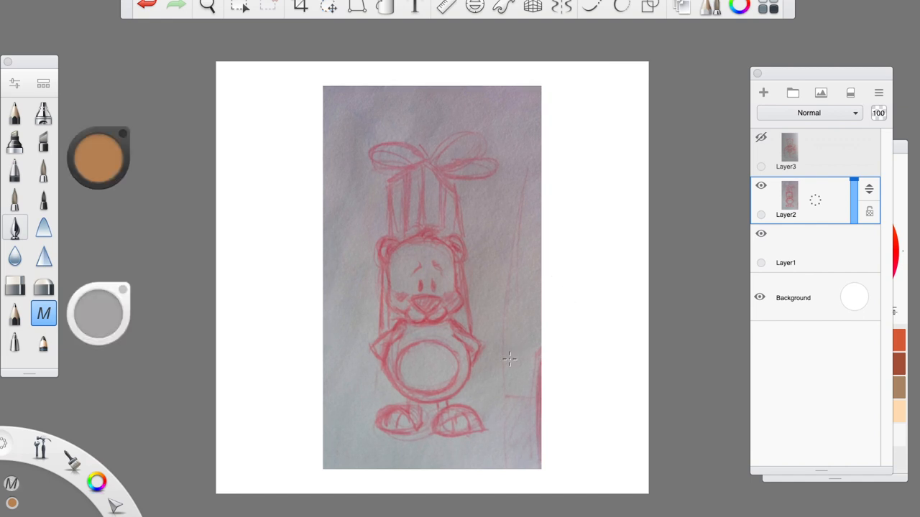
pyautogui.moveTo(817, 242)
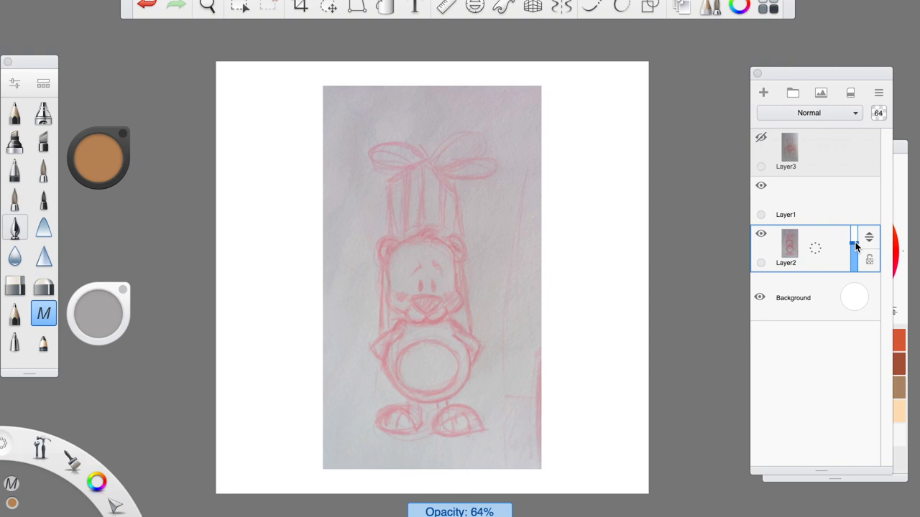
# Select Layer1, hide the gift-box reference Layer3 again, and try a brush for inking.
pyautogui.click(797, 199)
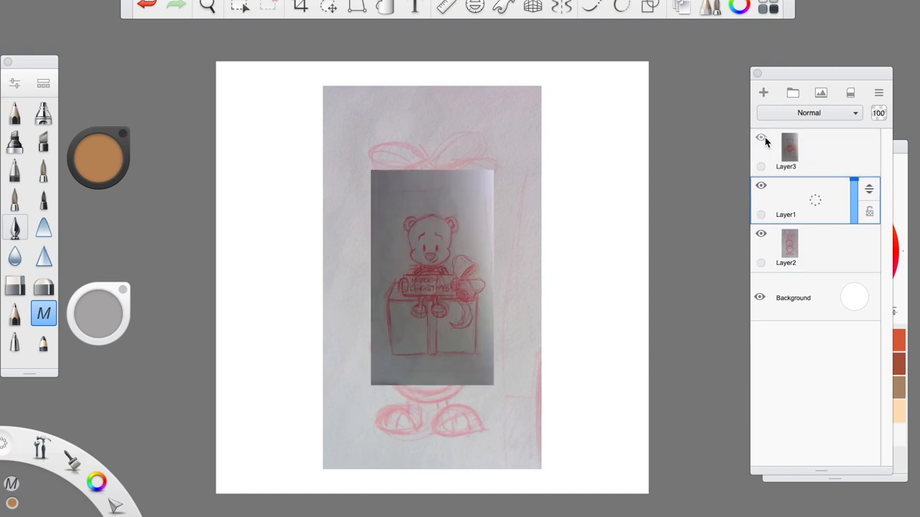
pyautogui.click(762, 138)
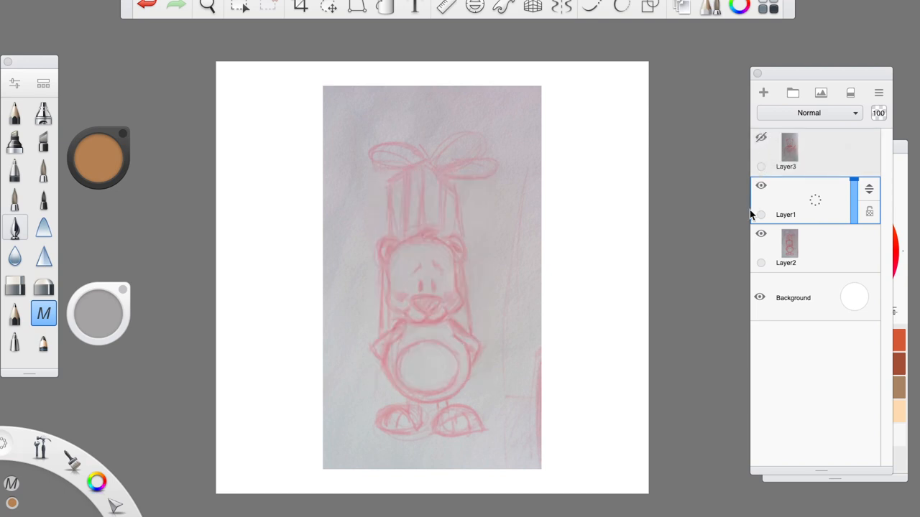
pyautogui.moveTo(730, 230)
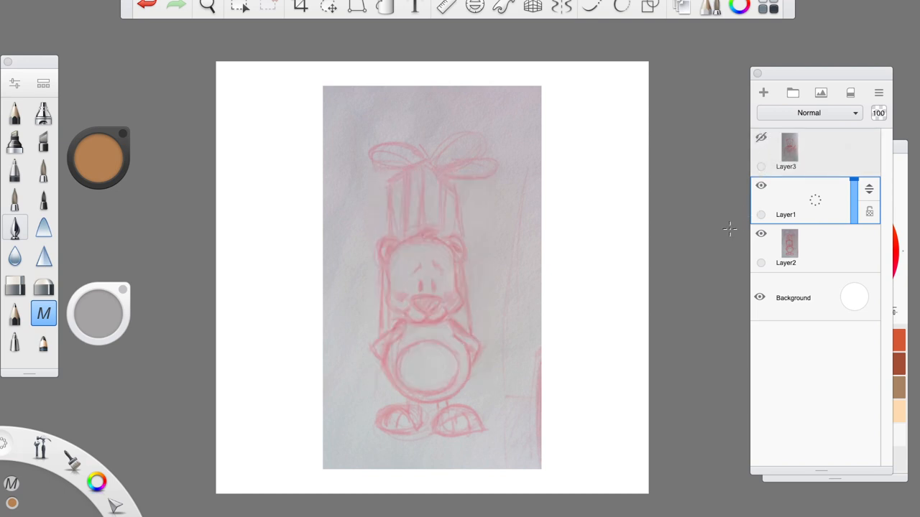
pyautogui.moveTo(730, 236)
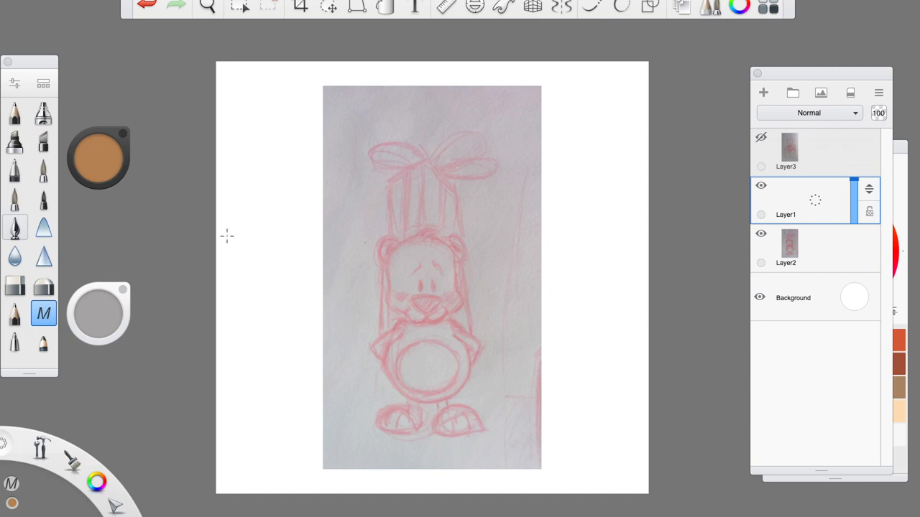
pyautogui.click(43, 313)
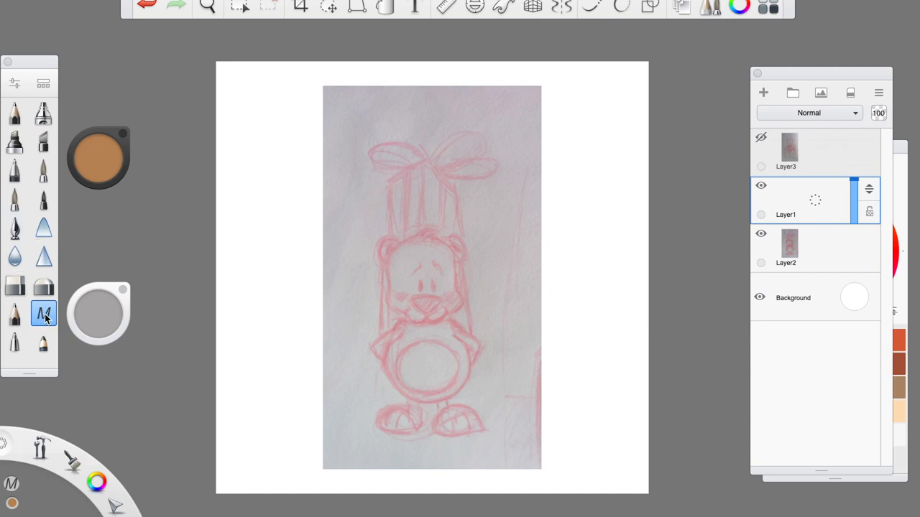
pyautogui.click(43, 315)
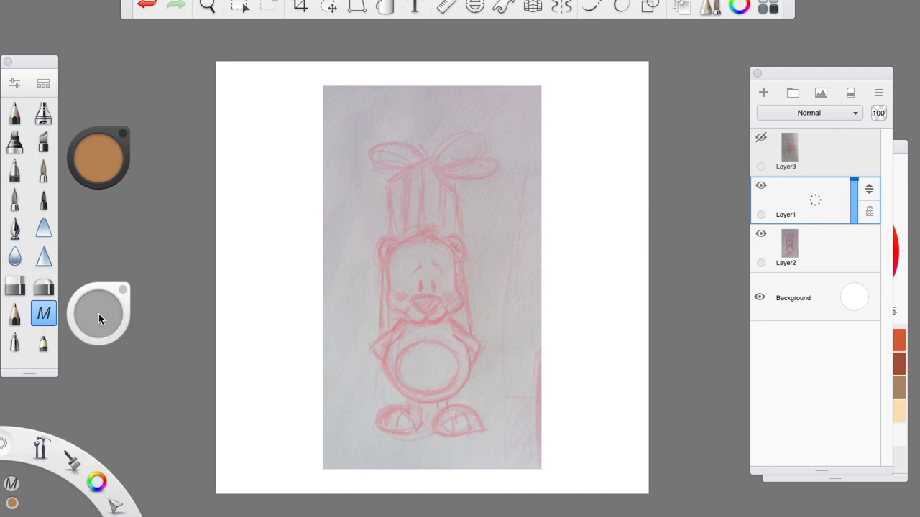
pyautogui.moveTo(110, 324)
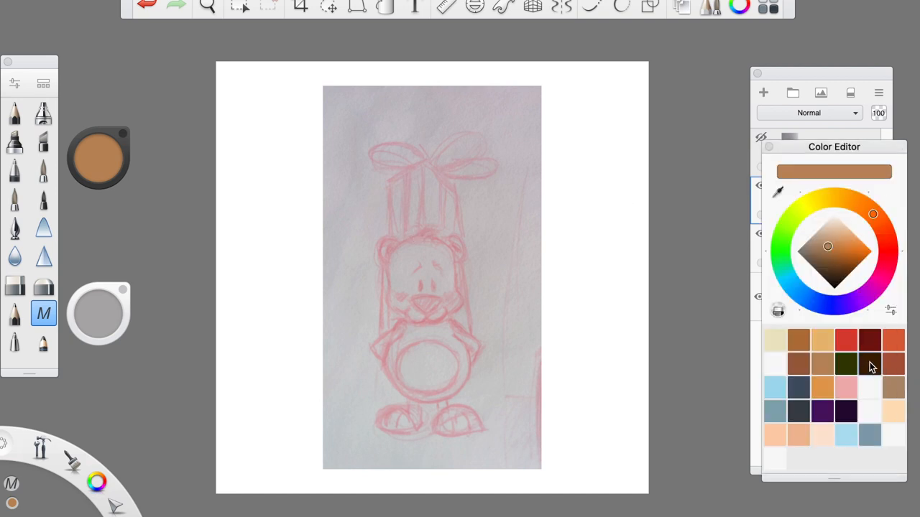
# Pick the dark brown swatch in the Color Editor as the ink colour.
pyautogui.click(869, 365)
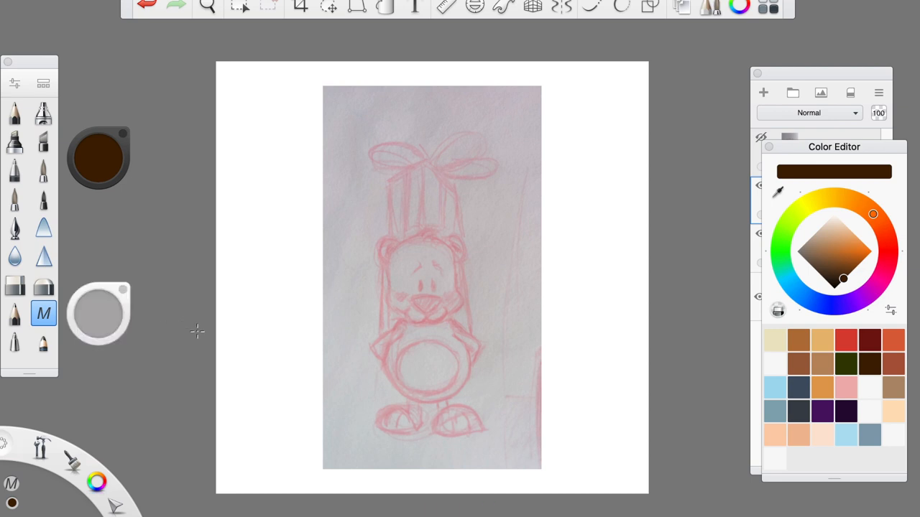
pyautogui.click(207, 6)
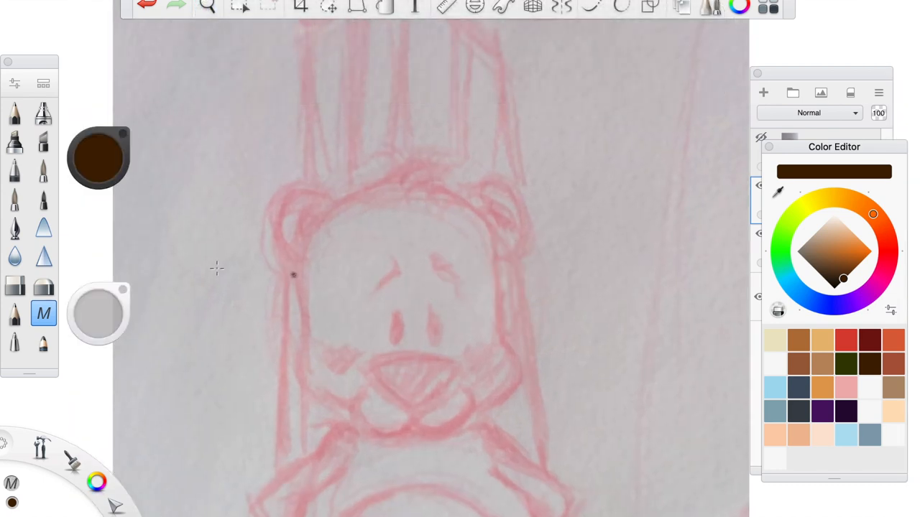
# With the pencil brush, ink the top of the head and down its left side to the cheek.
pyautogui.click(43, 342)
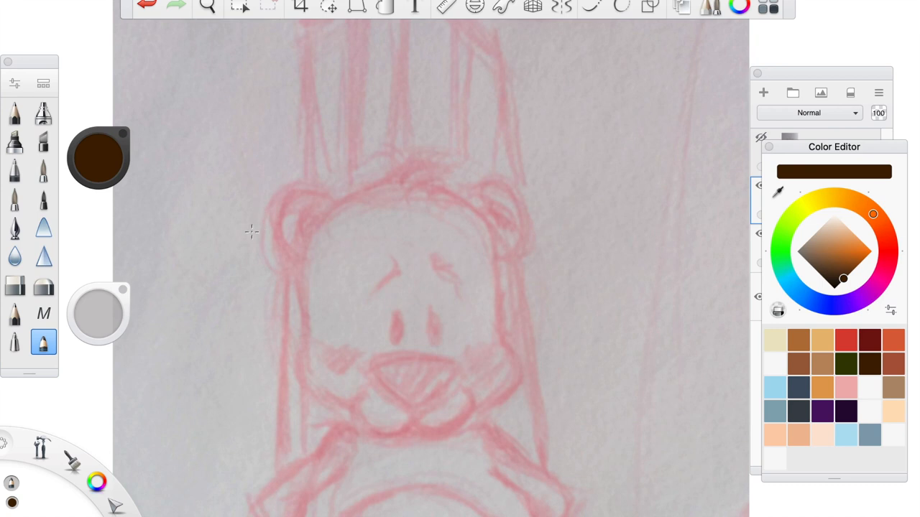
pyautogui.moveTo(314, 228)
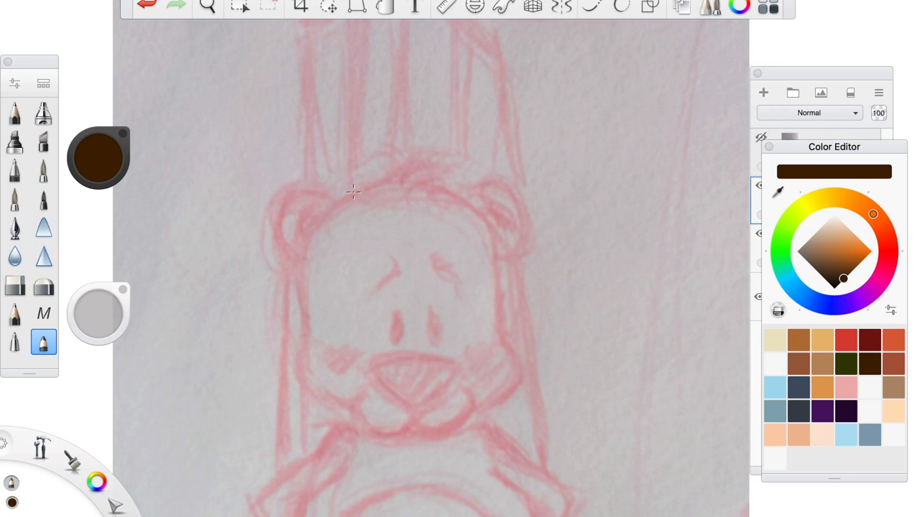
pyautogui.moveTo(362, 190)
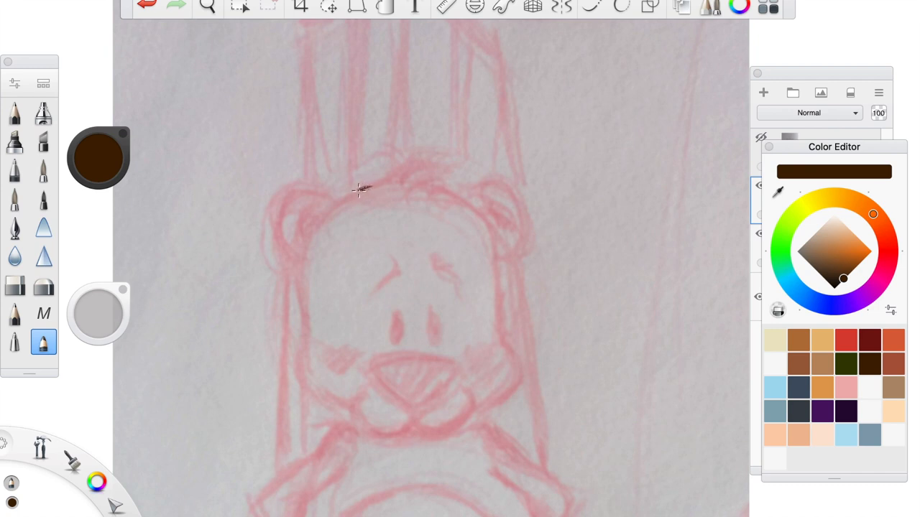
pyautogui.moveTo(362, 188); pyautogui.dragTo(319, 217)
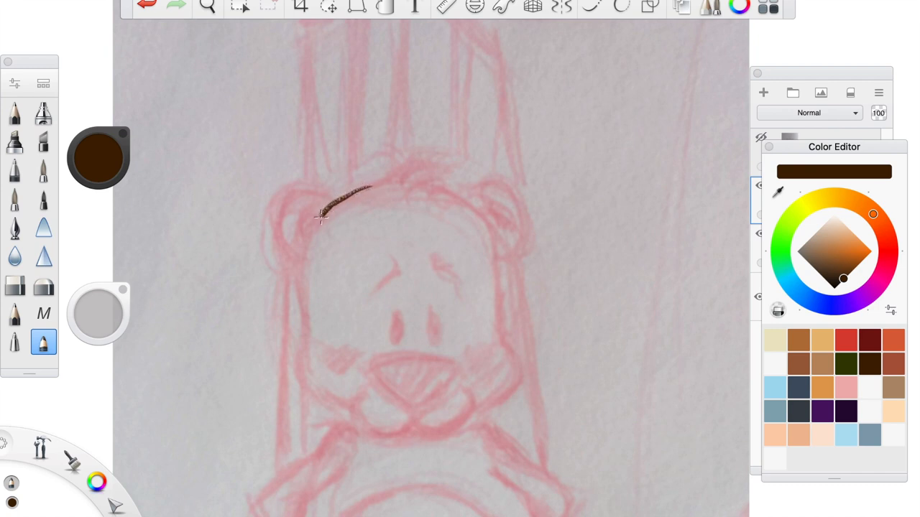
pyautogui.moveTo(319, 215); pyautogui.dragTo(299, 272)
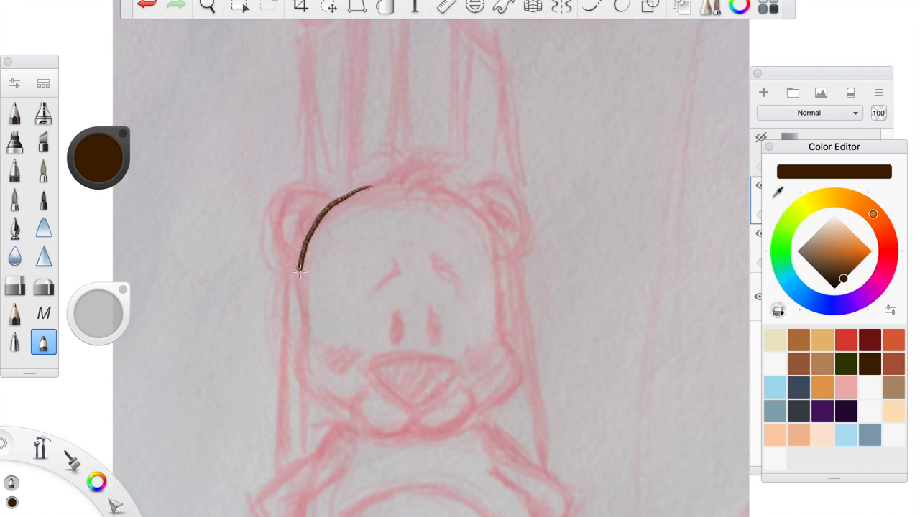
pyautogui.moveTo(301, 272); pyautogui.dragTo(302, 342)
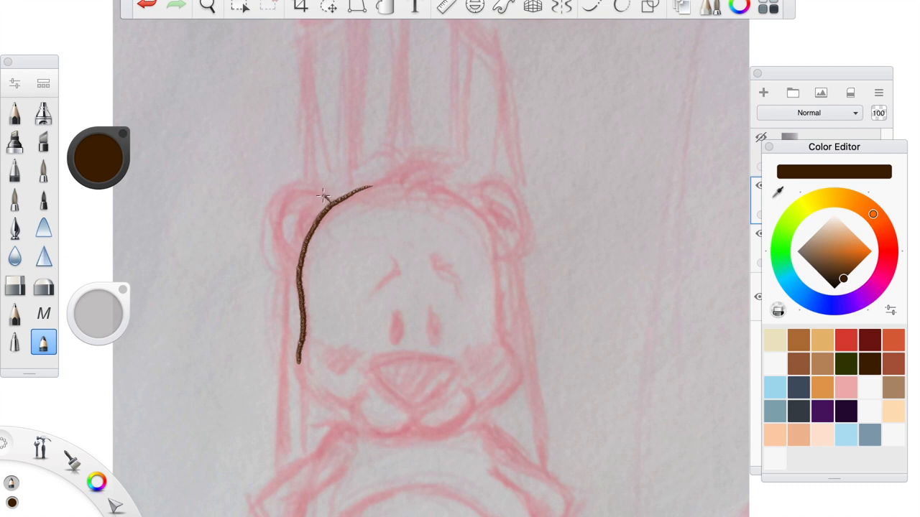
# Ink the bear's left ear, the top head outline and a small fur tuft.
pyautogui.moveTo(319, 194); pyautogui.dragTo(276, 200)
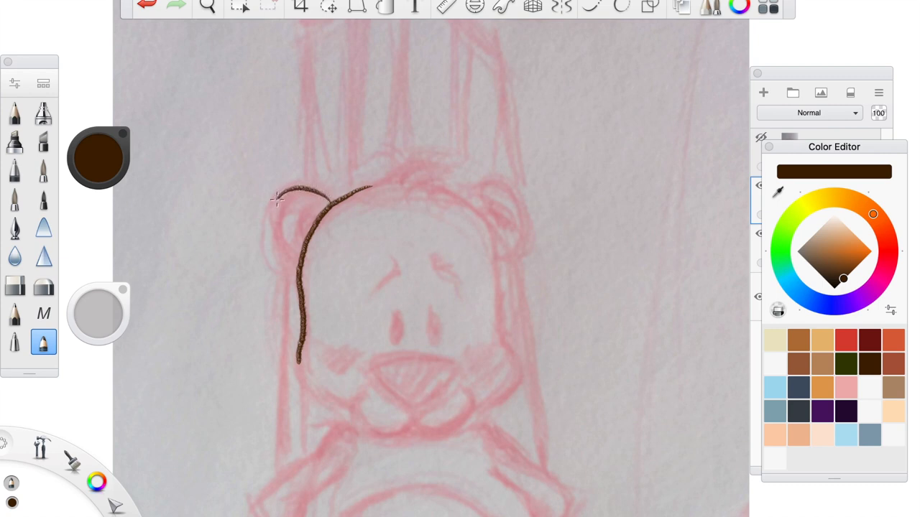
pyautogui.moveTo(279, 198); pyautogui.dragTo(293, 253)
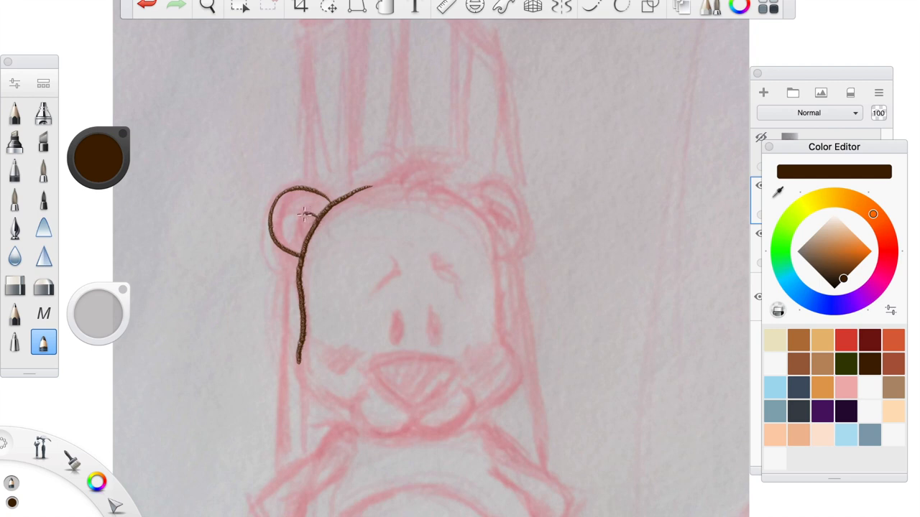
pyautogui.moveTo(316, 208); pyautogui.dragTo(294, 244)
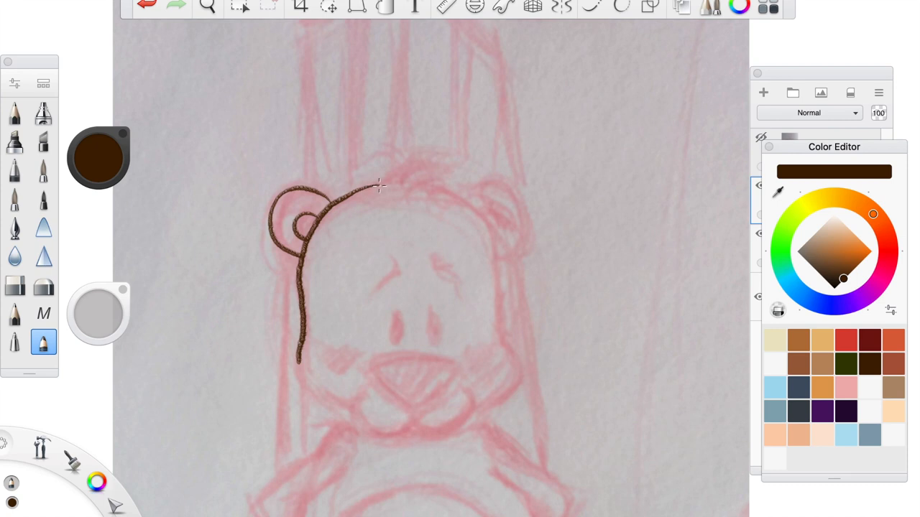
pyautogui.moveTo(379, 185); pyautogui.dragTo(404, 177)
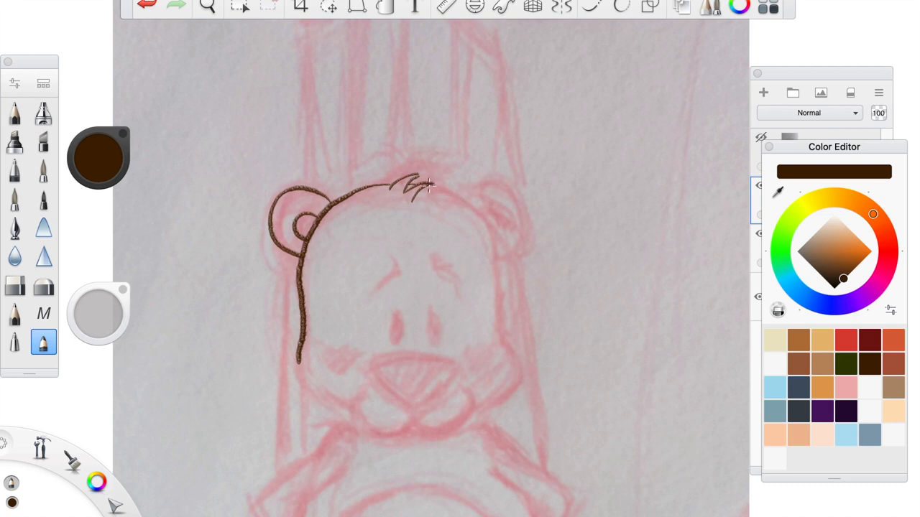
pyautogui.moveTo(430, 186); pyautogui.dragTo(460, 196)
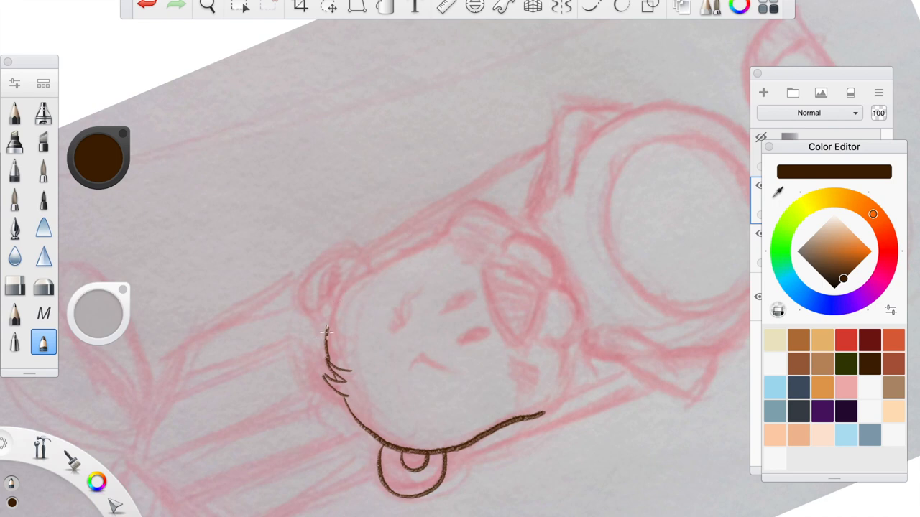
pyautogui.moveTo(336, 305)
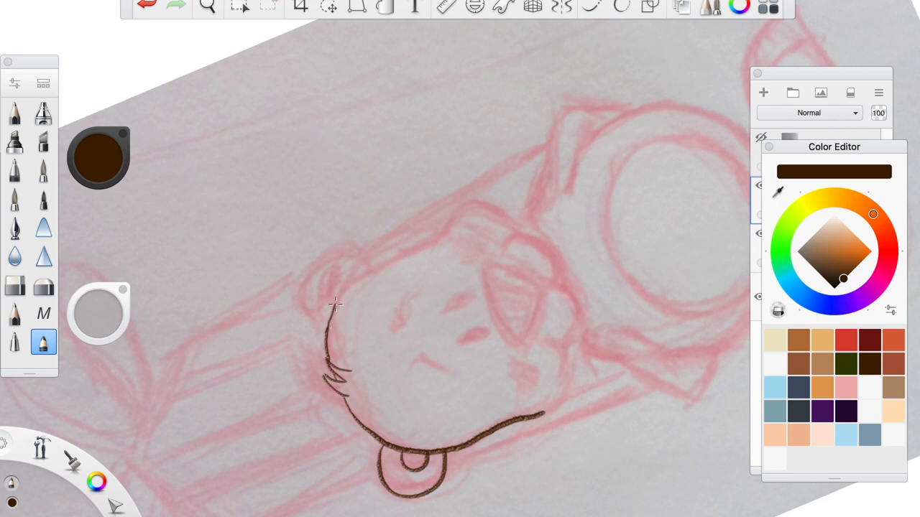
# Extend the brown head outline along the chin, up the side and over the top.
pyautogui.moveTo(333, 305); pyautogui.dragTo(388, 264)
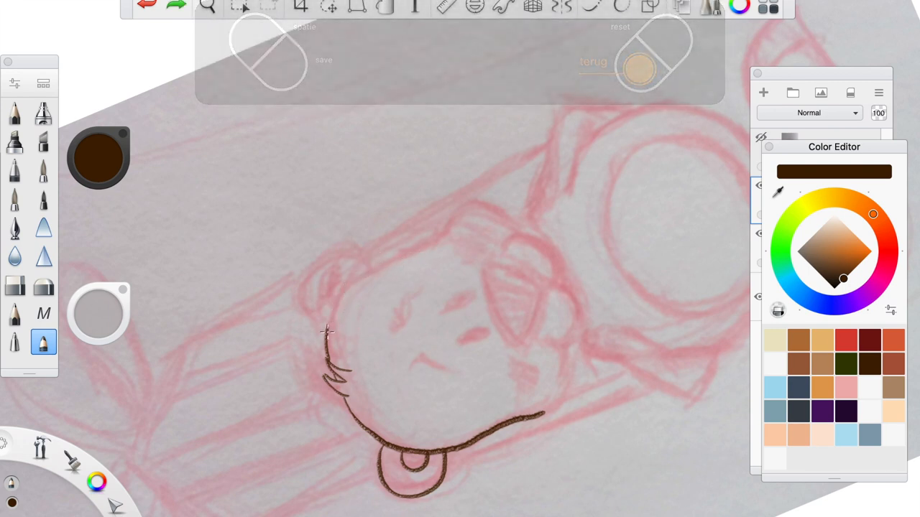
pyautogui.moveTo(325, 334); pyautogui.dragTo(362, 279)
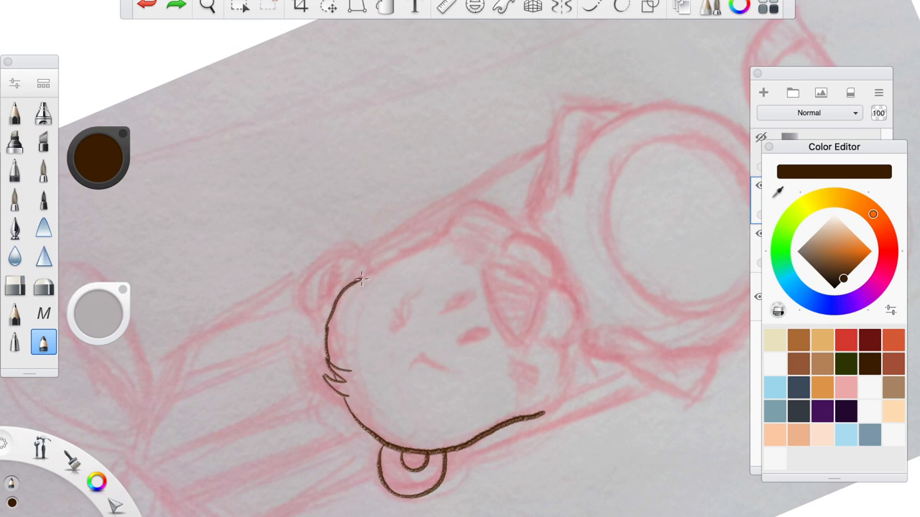
pyautogui.moveTo(361, 281); pyautogui.dragTo(434, 242)
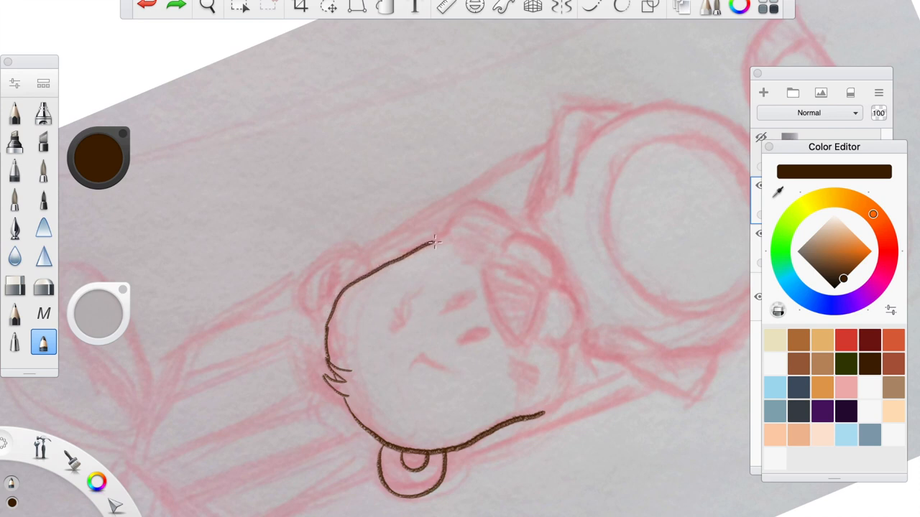
pyautogui.moveTo(431, 242); pyautogui.dragTo(467, 204)
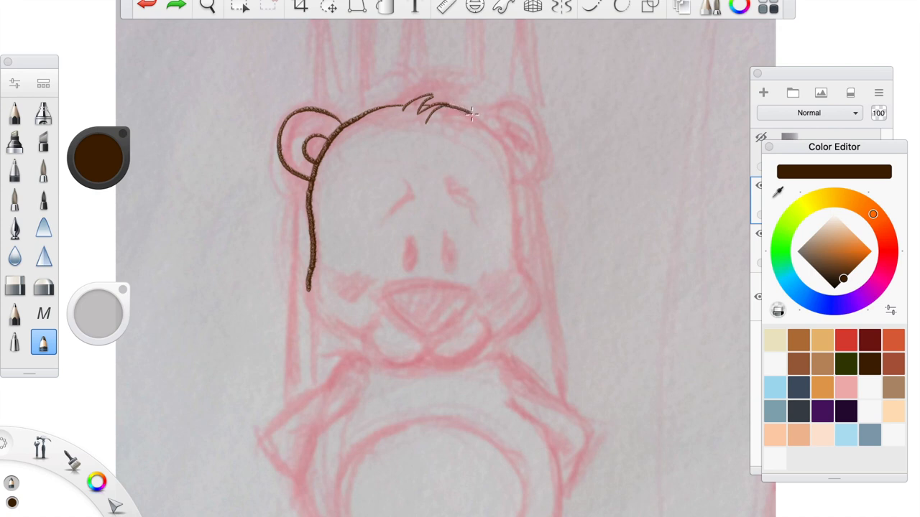
# Ink the head outline across the top and down the right side, finishing the face.
pyautogui.moveTo(472, 112); pyautogui.dragTo(505, 148)
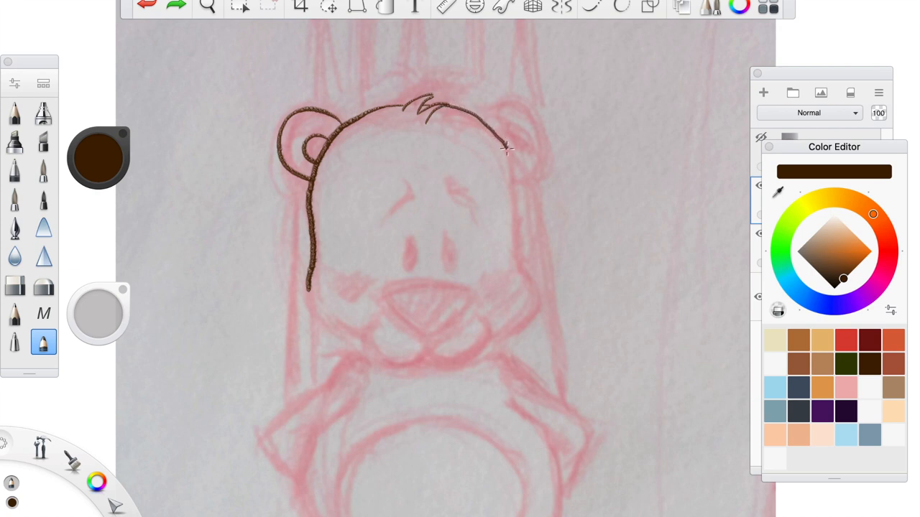
pyautogui.moveTo(506, 147); pyautogui.dragTo(515, 213)
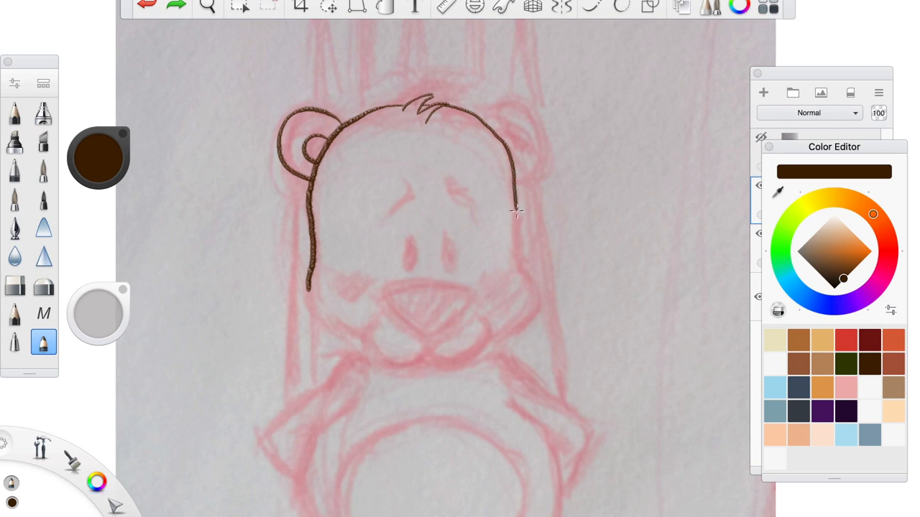
pyautogui.moveTo(515, 212); pyautogui.dragTo(515, 273)
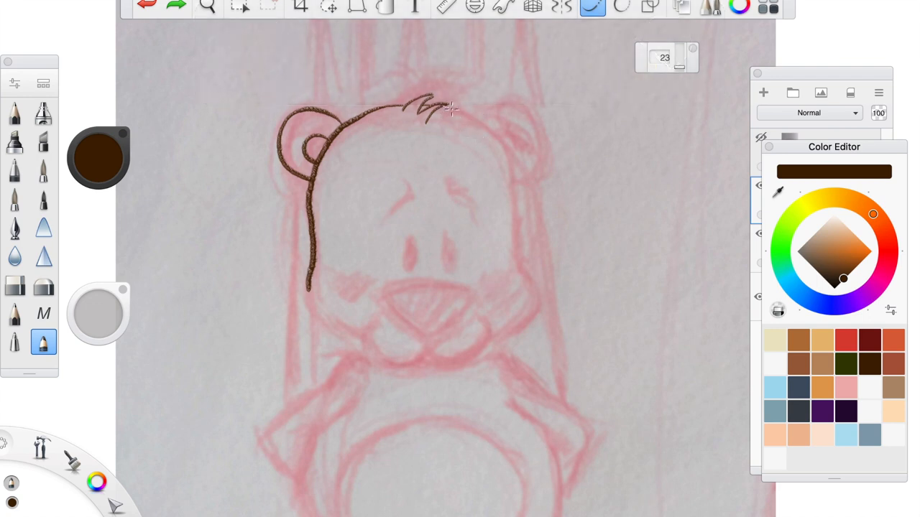
pyautogui.moveTo(443, 108); pyautogui.dragTo(491, 135)
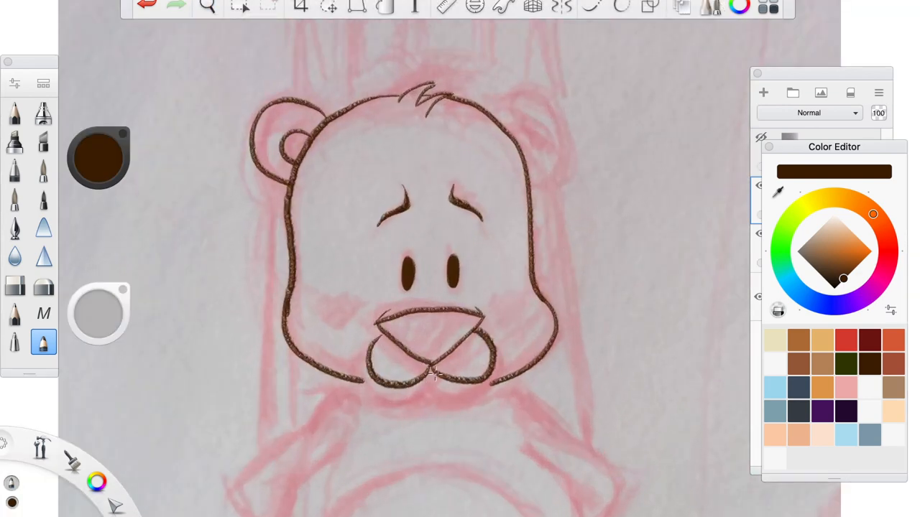
pyautogui.click(207, 6)
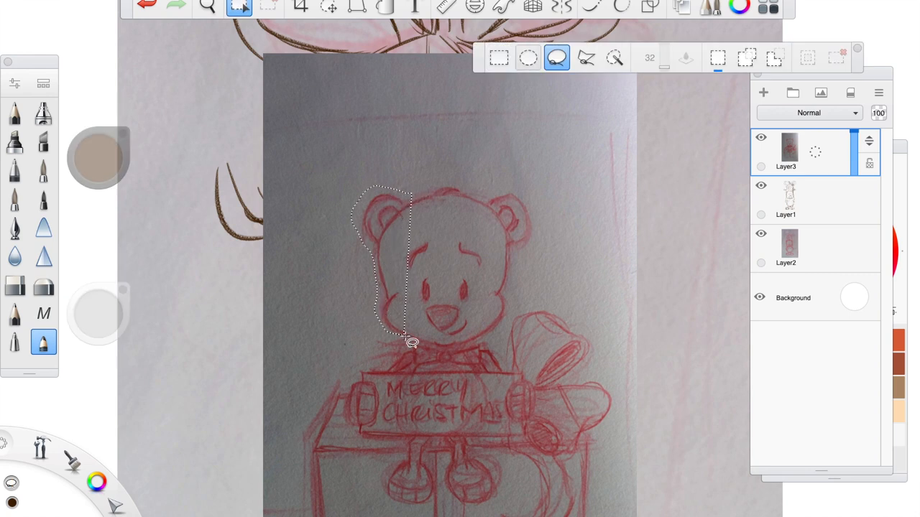
# Lasso-select the bear's head area to fill it grey on a new layer.
pyautogui.moveTo(414, 342); pyautogui.dragTo(467, 189)
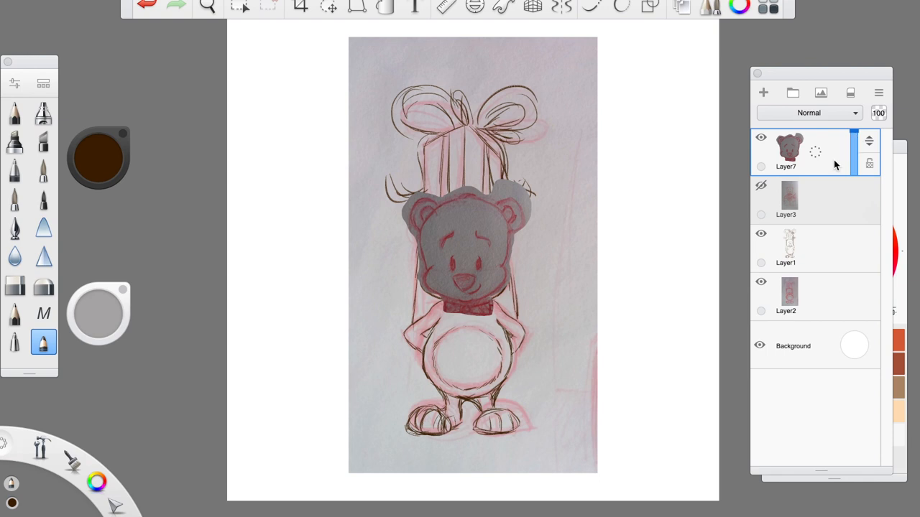
pyautogui.moveTo(822, 153)
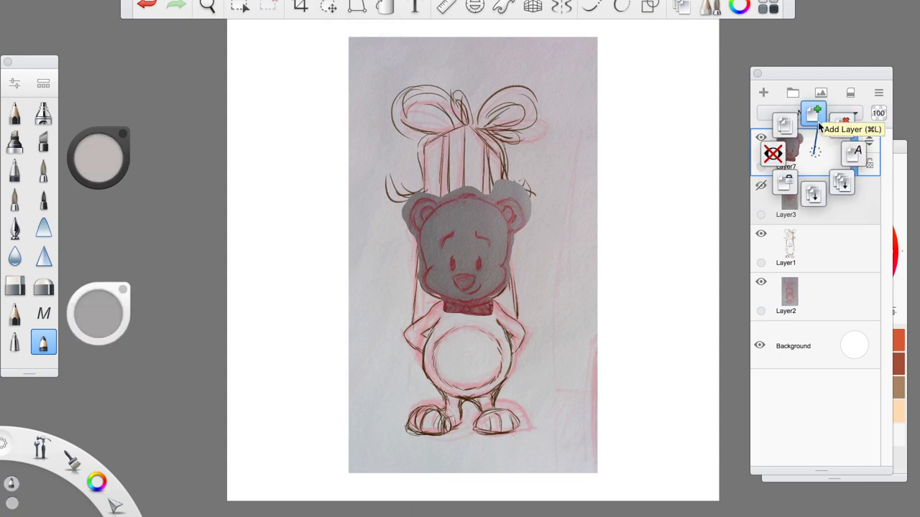
# Add a new layer above the grey head shape and keep a locked copy of it.
pyautogui.click(811, 113)
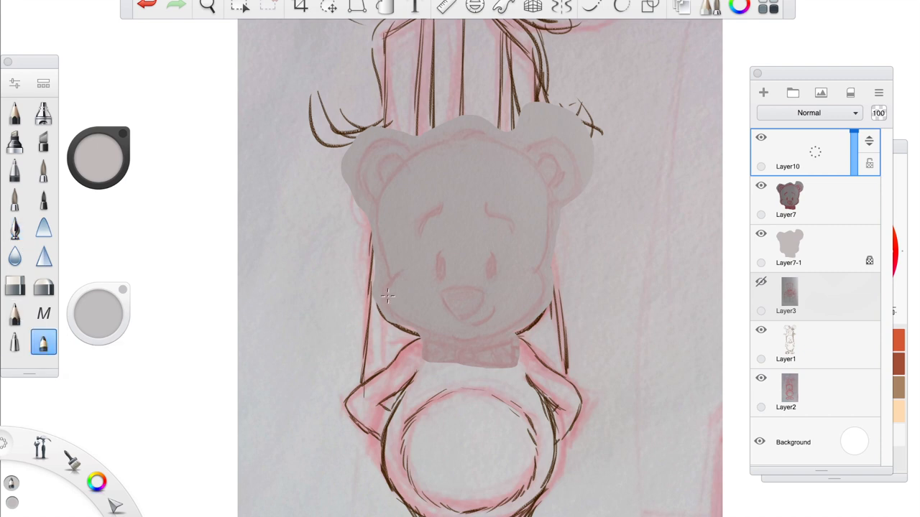
pyautogui.click(98, 158)
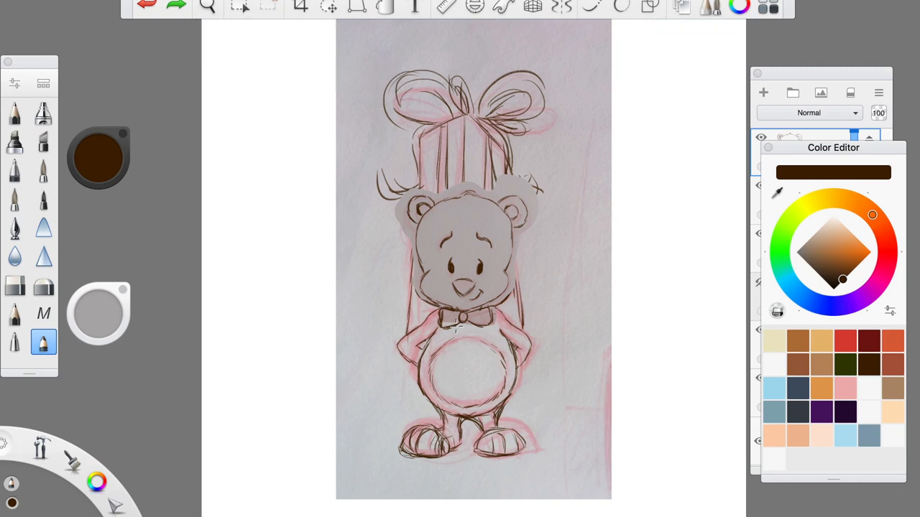
# Choose a different brush from the Brush Palette for inking the face and bow tie.
pyautogui.click(14, 284)
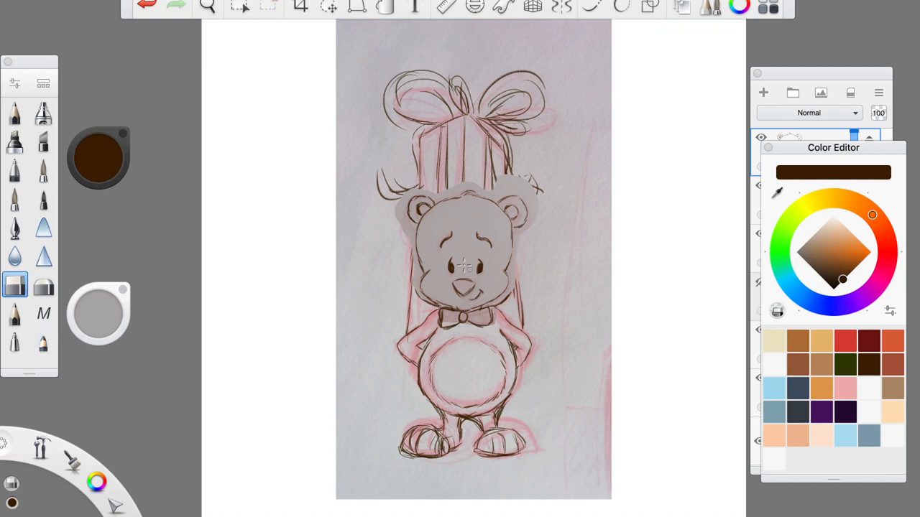
pyautogui.moveTo(399, 318)
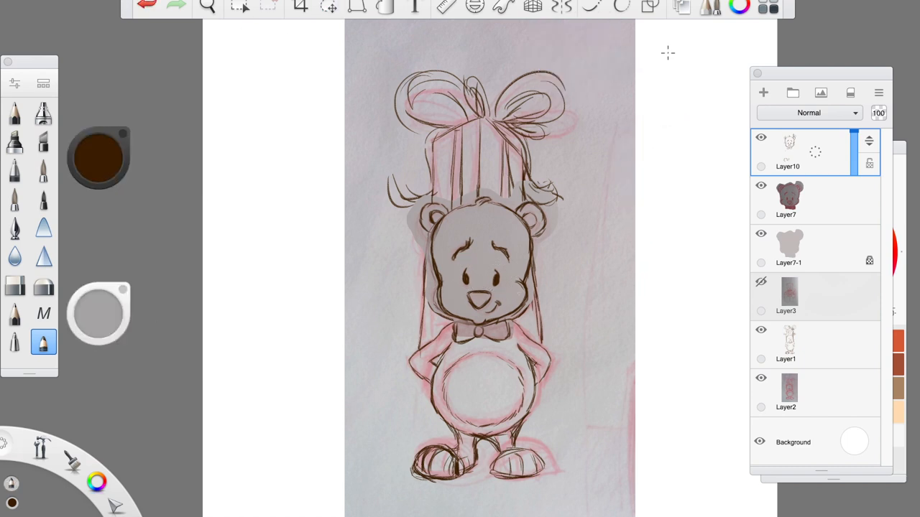
# Lasso the eye area, redraw the eyes as simple ovals with pupils, then deselect.
pyautogui.click(239, 7)
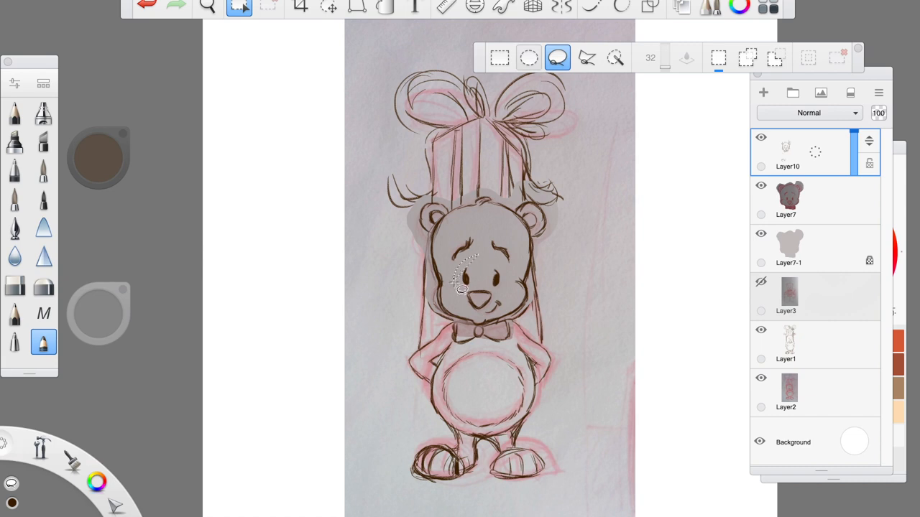
pyautogui.click(327, 7)
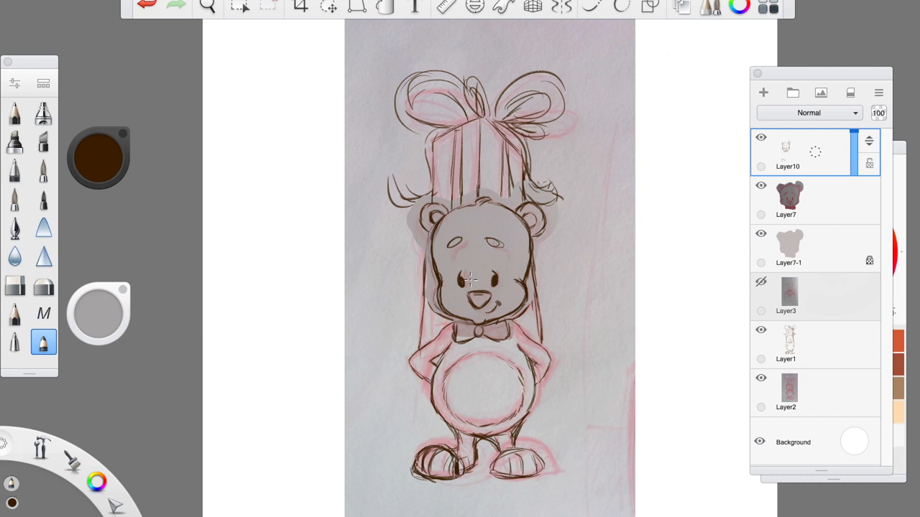
pyautogui.click(239, 5)
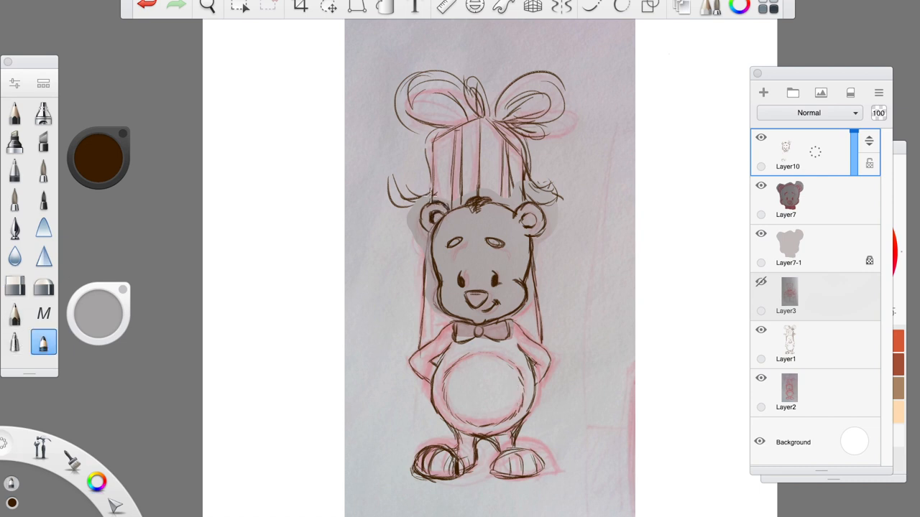
pyautogui.click(328, 8)
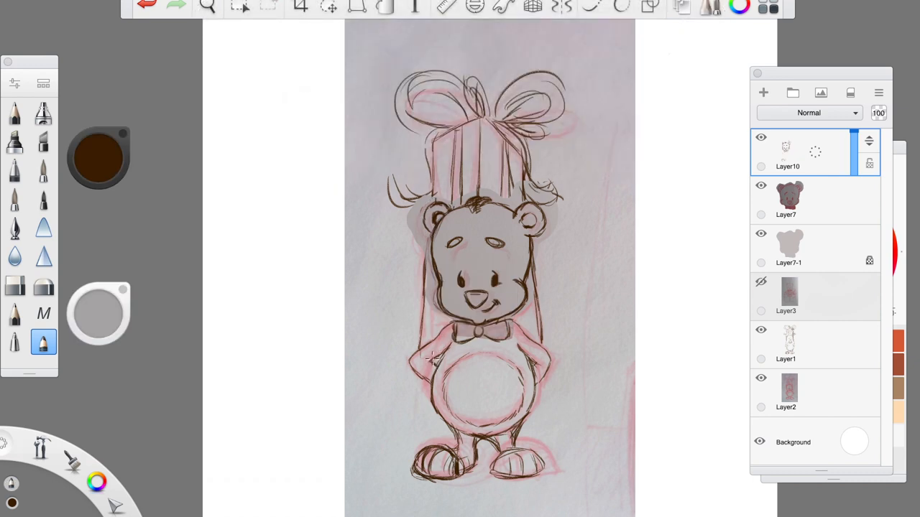
pyautogui.moveTo(151, 268)
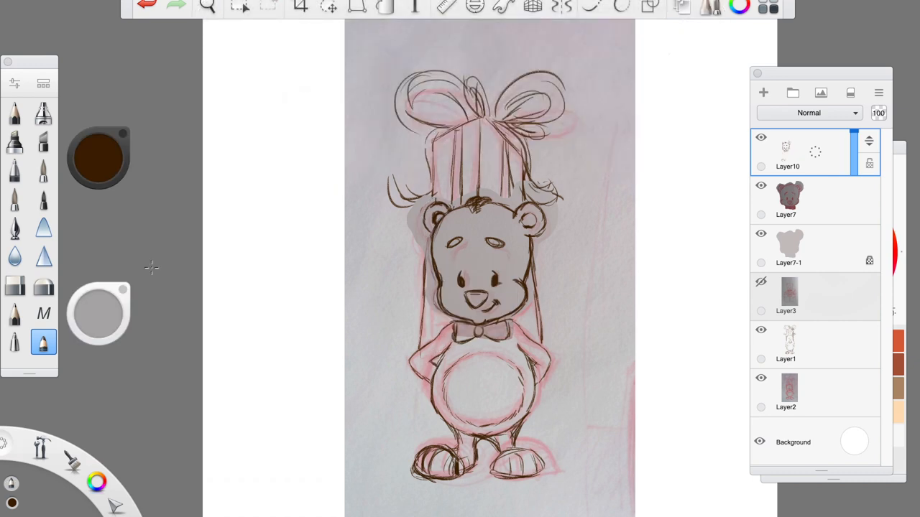
pyautogui.click(328, 5)
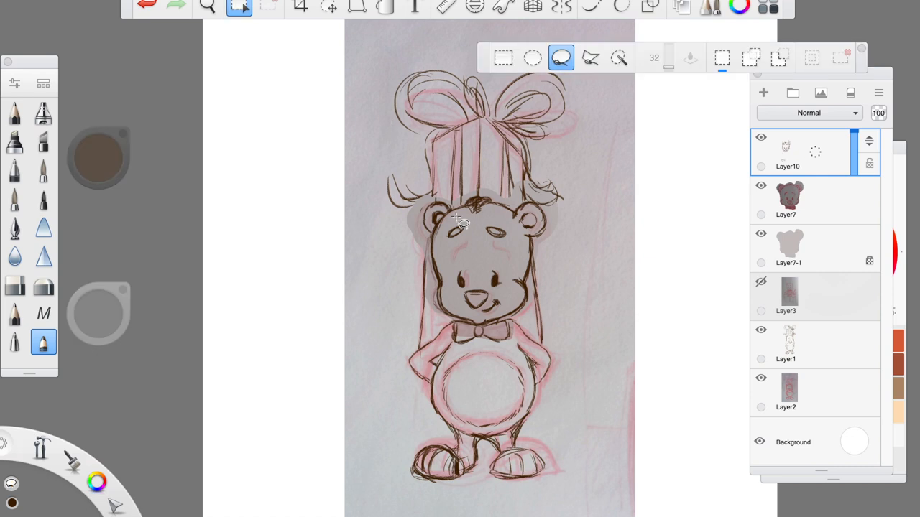
pyautogui.click(327, 8)
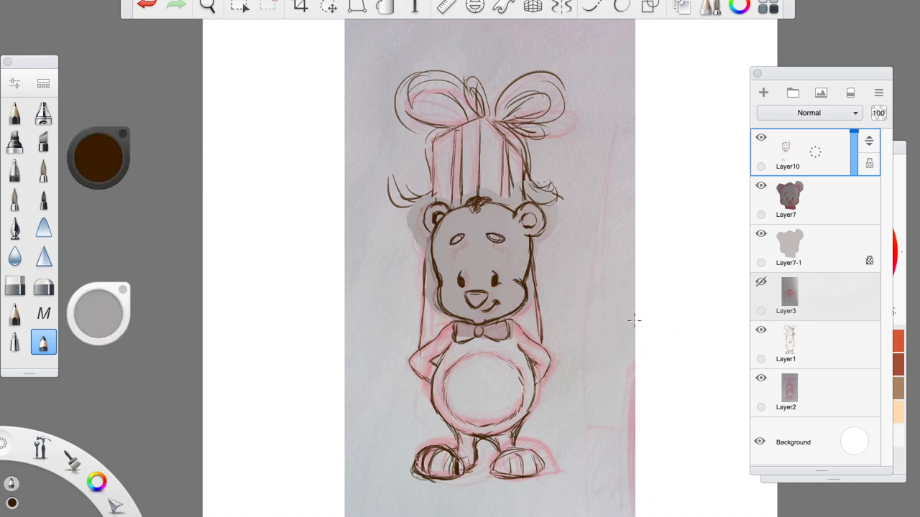
pyautogui.click(785, 345)
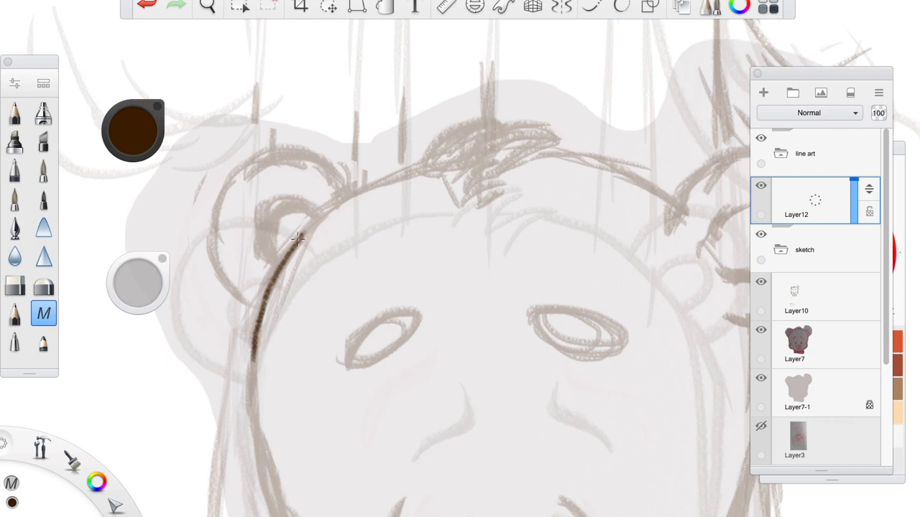
# Trace the left ear curve and the top of the head in dark brown on Layer12.
pyautogui.moveTo(299, 241); pyautogui.dragTo(338, 201)
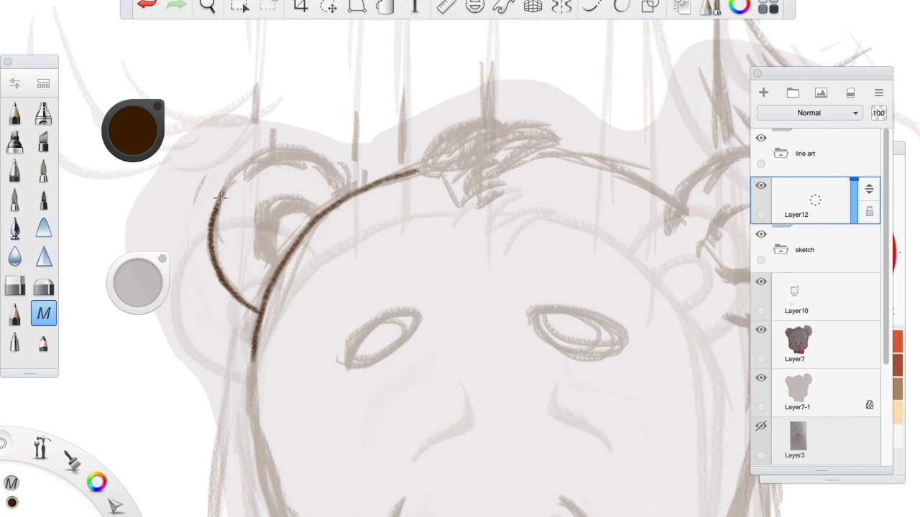
pyautogui.moveTo(222, 204); pyautogui.dragTo(260, 156)
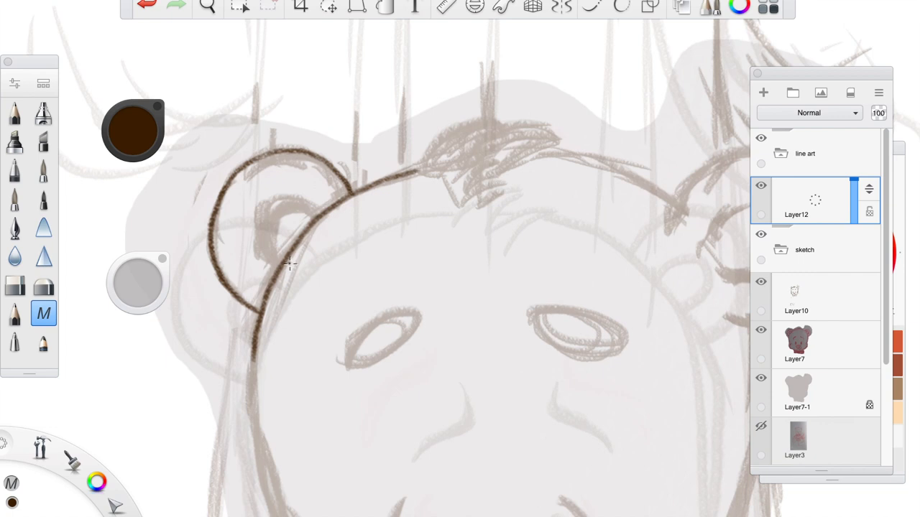
pyautogui.moveTo(289, 270)
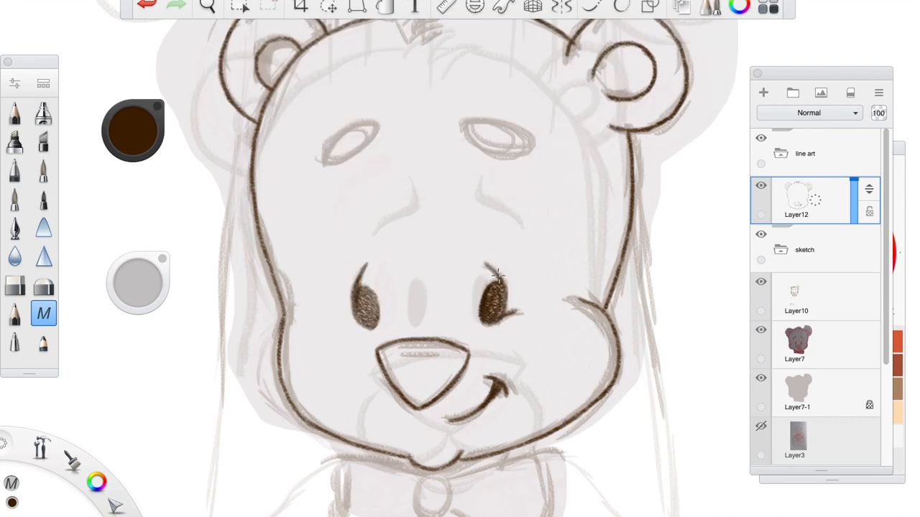
# Continue inking the head outline, face, bow tie and arms with the dark-brown pen.
pyautogui.click(206, 7)
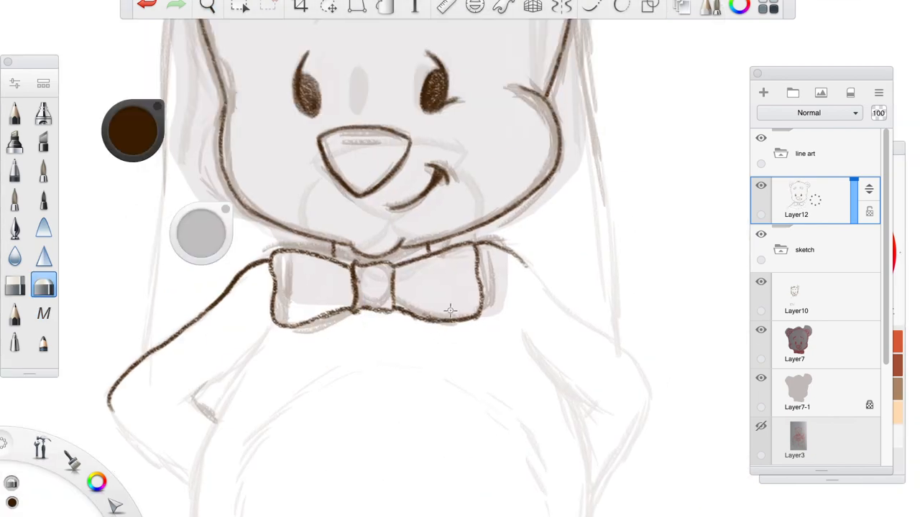
pyautogui.click(207, 8)
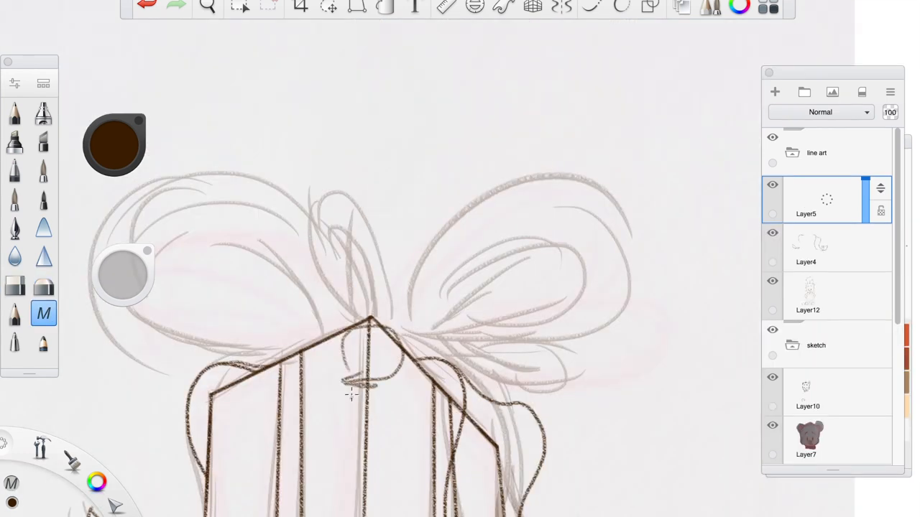
# Ink the ribbon bow loops and knot on Layer5 in the line art group.
pyautogui.moveTo(359, 381); pyautogui.dragTo(439, 287)
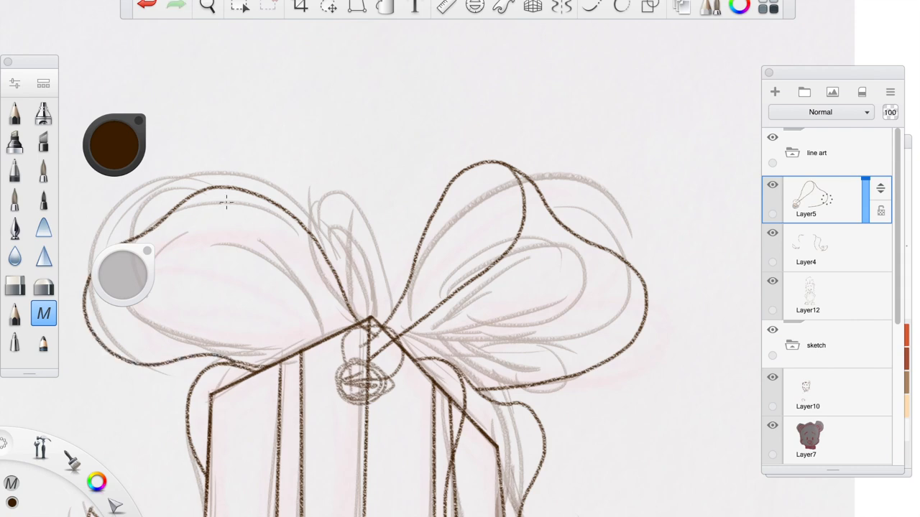
pyautogui.click(207, 7)
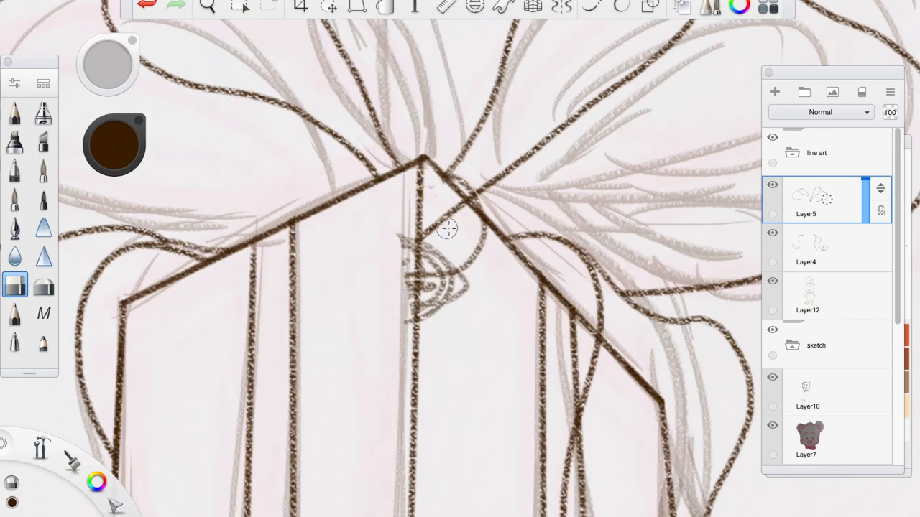
pyautogui.click(207, 8)
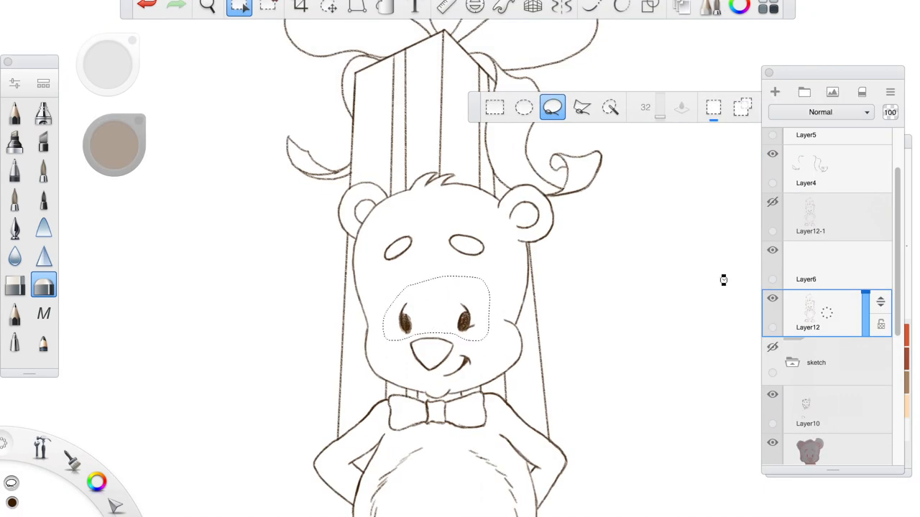
# Toggle the sketch group visibility off so only the inked lines show.
pyautogui.click(819, 264)
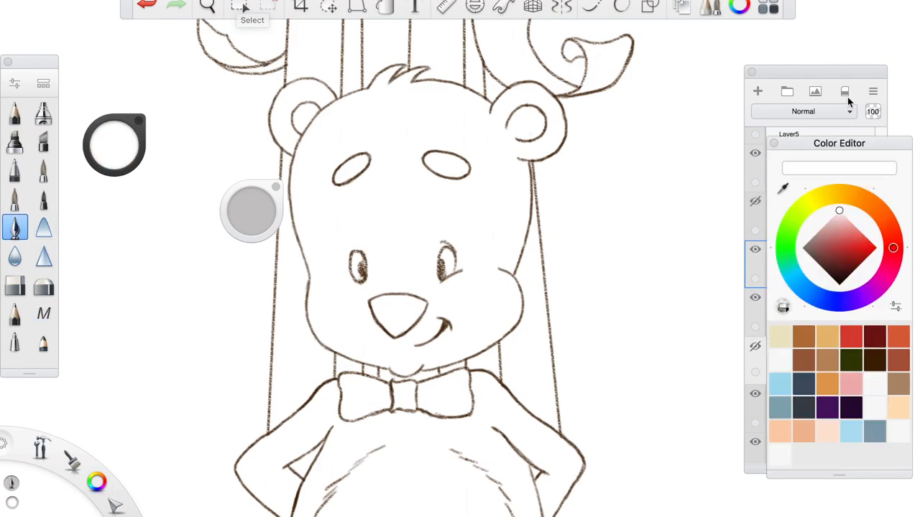
# Pick a warm brown swatch in the Color Editor for the eyes.
pyautogui.click(43, 314)
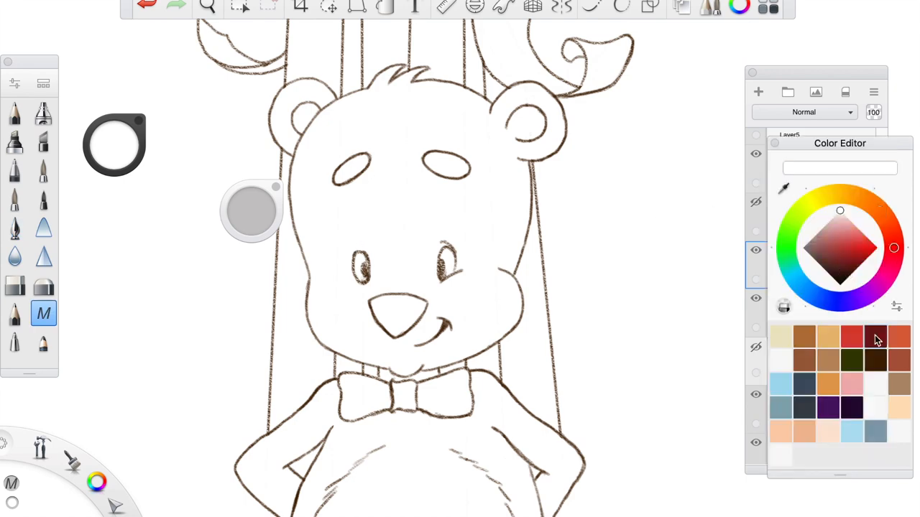
pyautogui.click(875, 338)
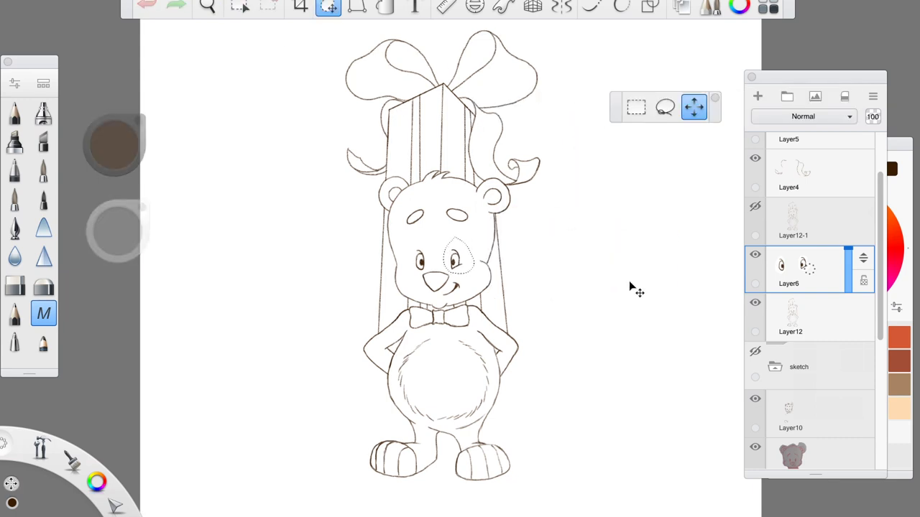
# Nudge the brown-filled eyes on Layer6 into place within the face.
pyautogui.moveTo(453, 259); pyautogui.dragTo(417, 258)
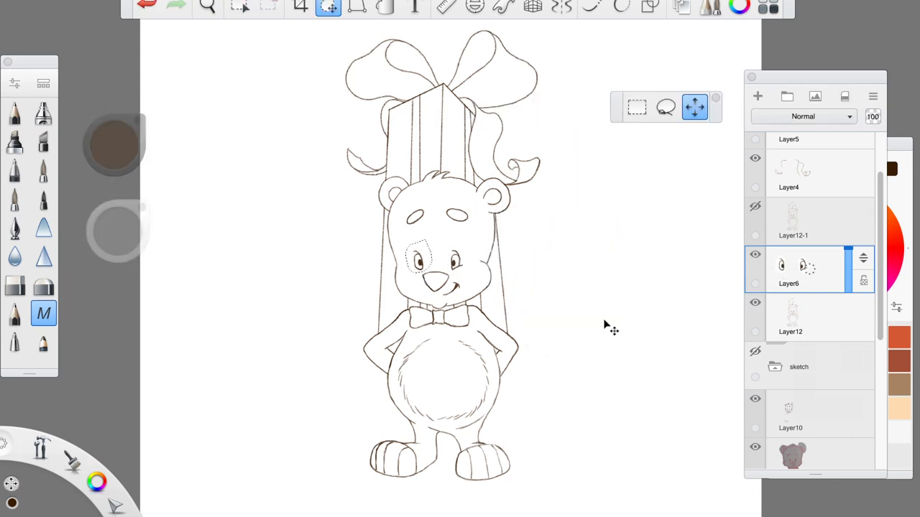